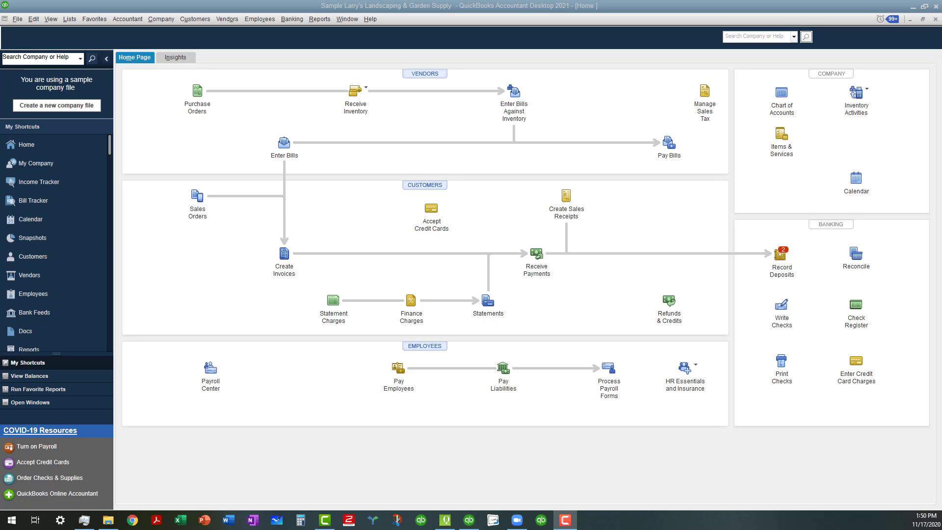
{"action": "mouse_move", "coordinate": [146, 130]}
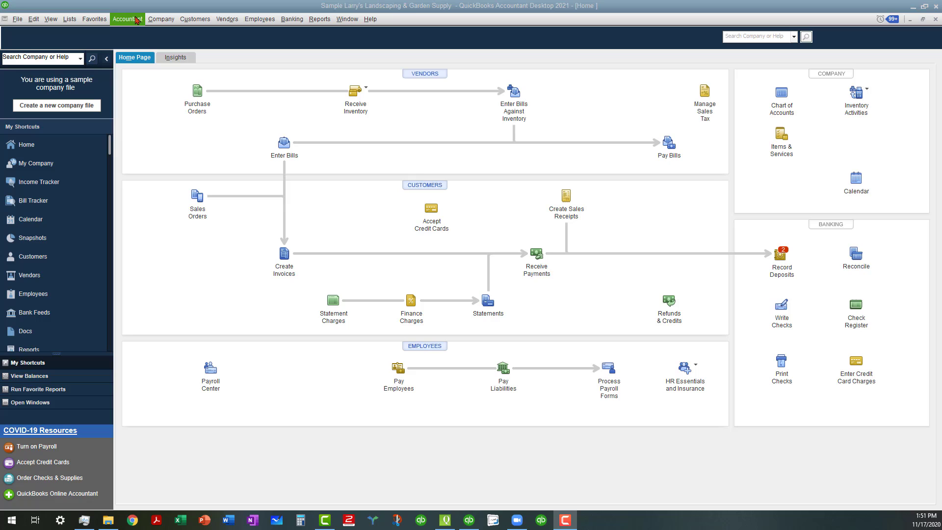
Open Batch Enter Transactions from the Accountant menu and maximize its window.
{"action": "left_click", "coordinate": [127, 18]}
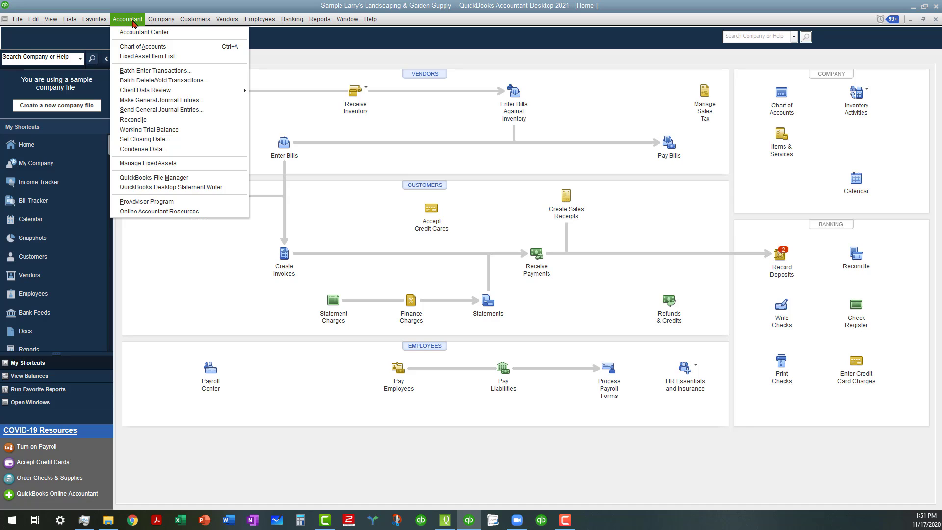
{"action": "mouse_move", "coordinate": [163, 80]}
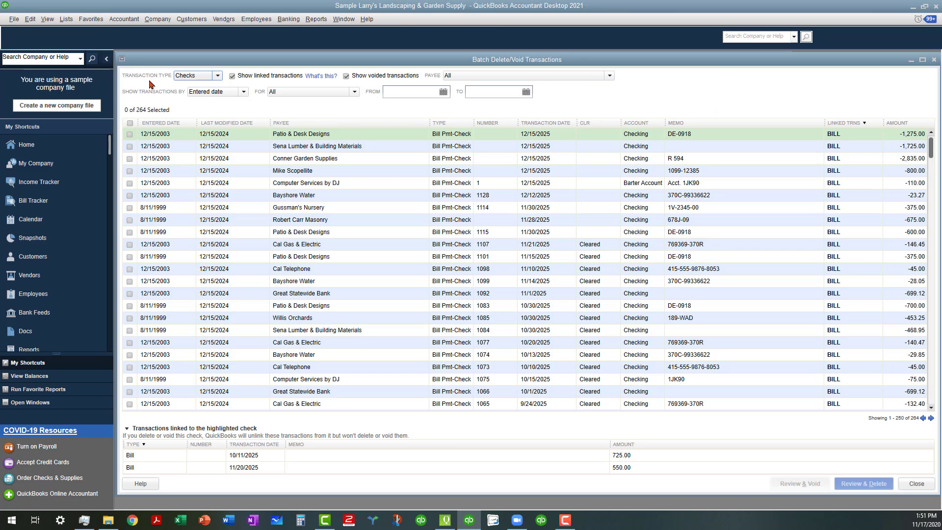
{"action": "mouse_move", "coordinate": [167, 197]}
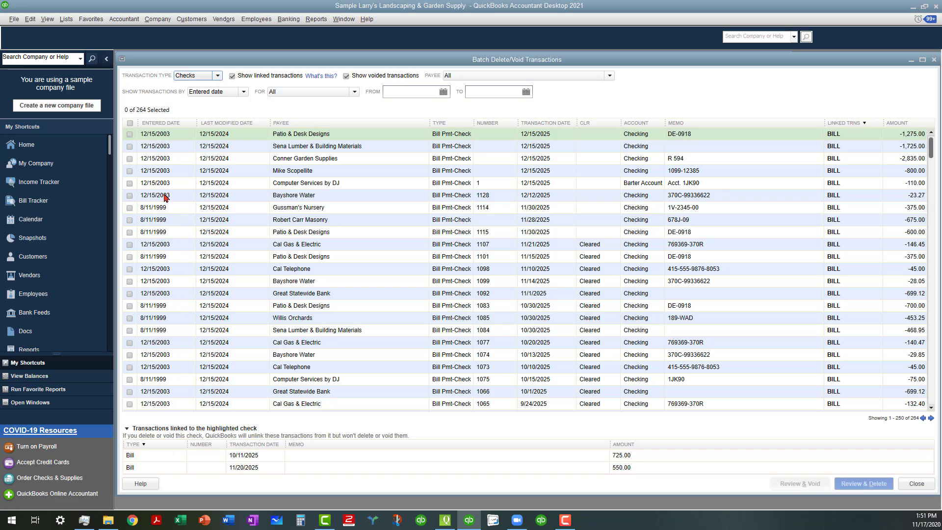
{"action": "mouse_move", "coordinate": [640, 112]}
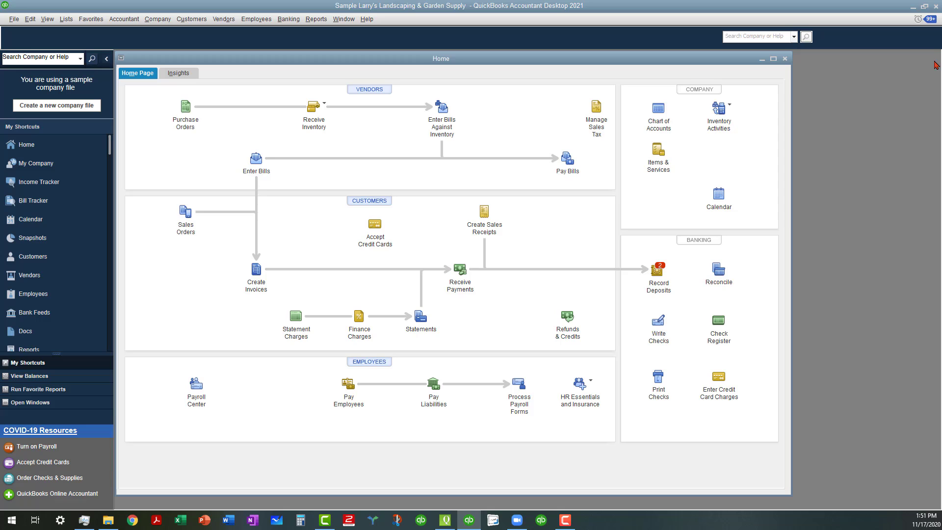
{"action": "left_click", "coordinate": [124, 19]}
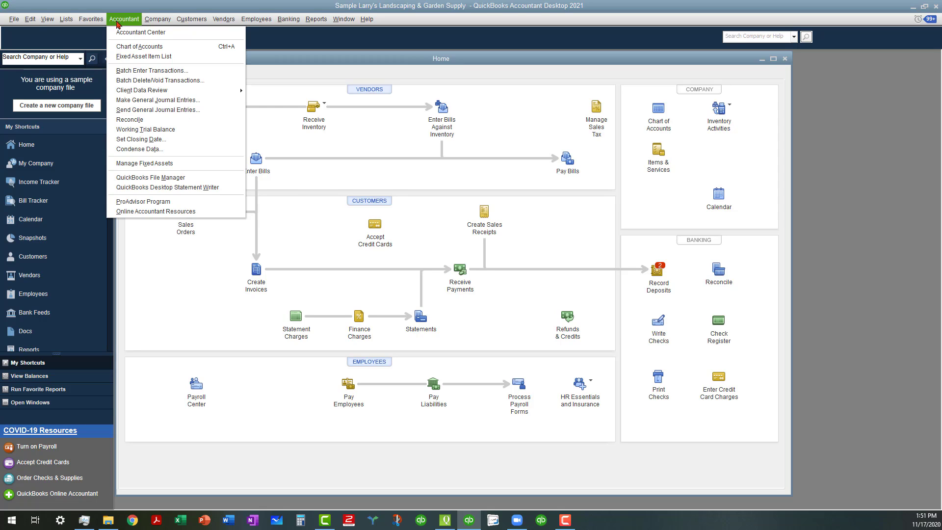
{"action": "left_click", "coordinate": [151, 70]}
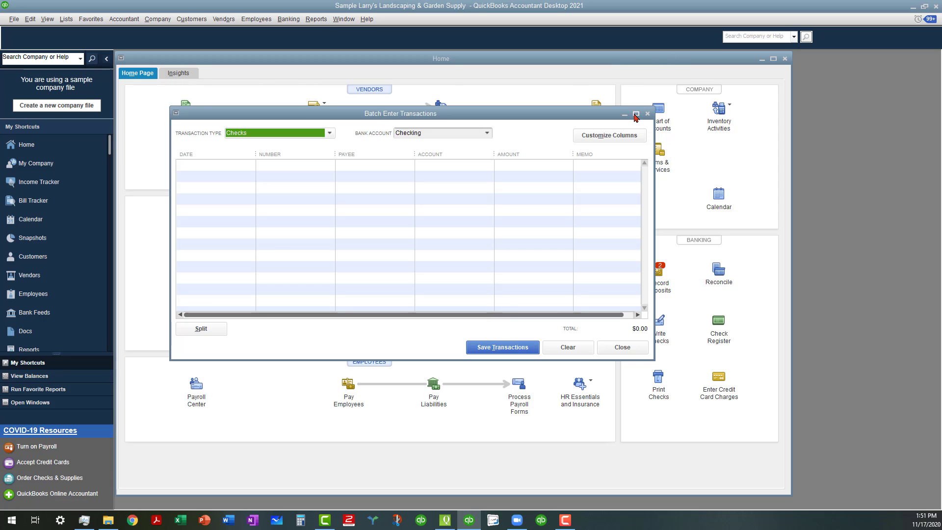
{"action": "left_click", "coordinate": [635, 113]}
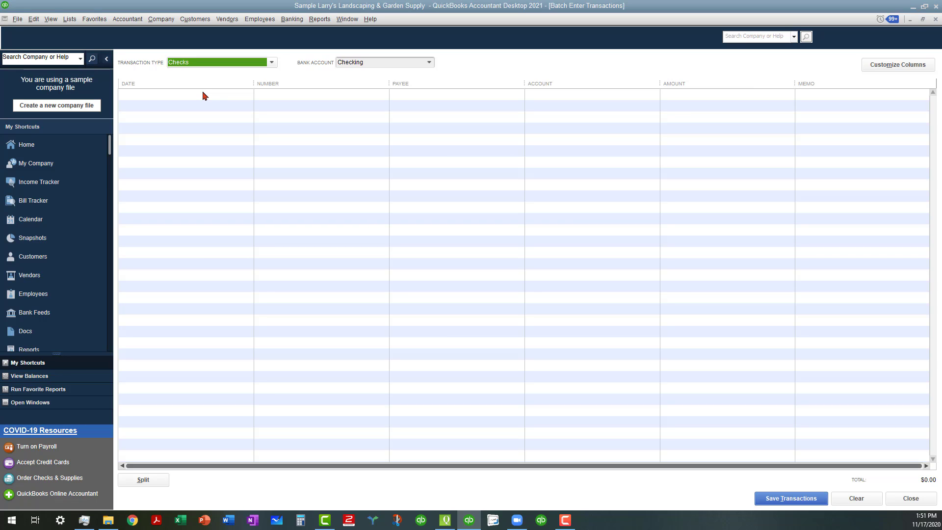
{"action": "mouse_move", "coordinate": [912, 126]}
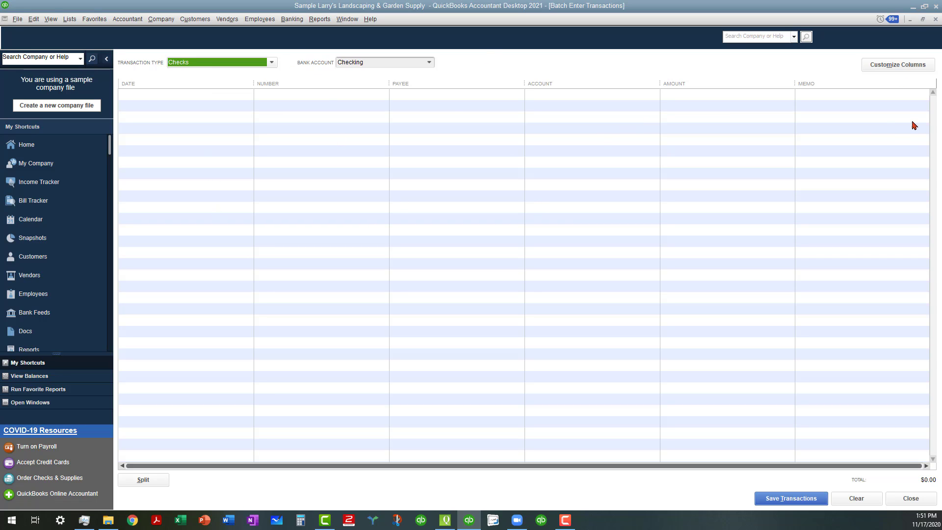
{"action": "mouse_move", "coordinate": [547, 79]}
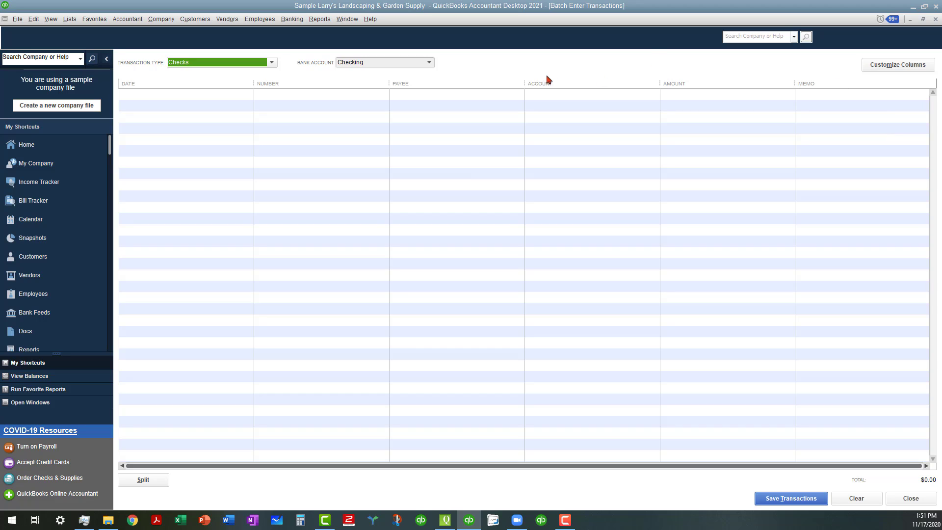
{"action": "mouse_move", "coordinate": [540, 66]}
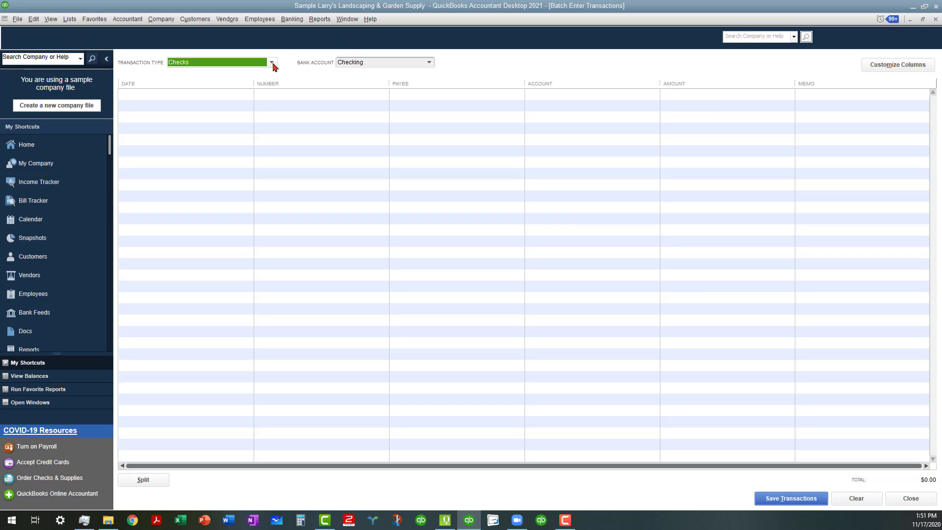
Set the transaction type to Credit Card Charges & Credits on the CalOil Card.
{"action": "left_click", "coordinate": [271, 63]}
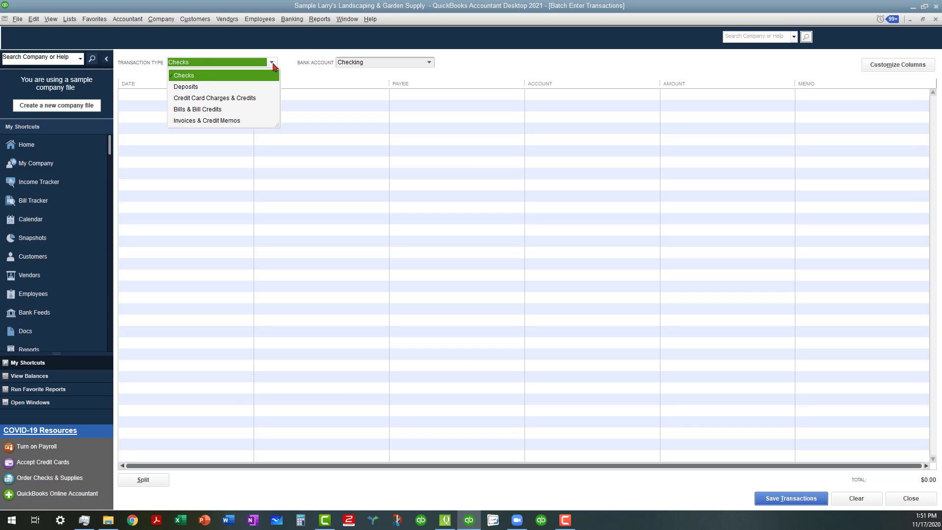
{"action": "left_click", "coordinate": [215, 98]}
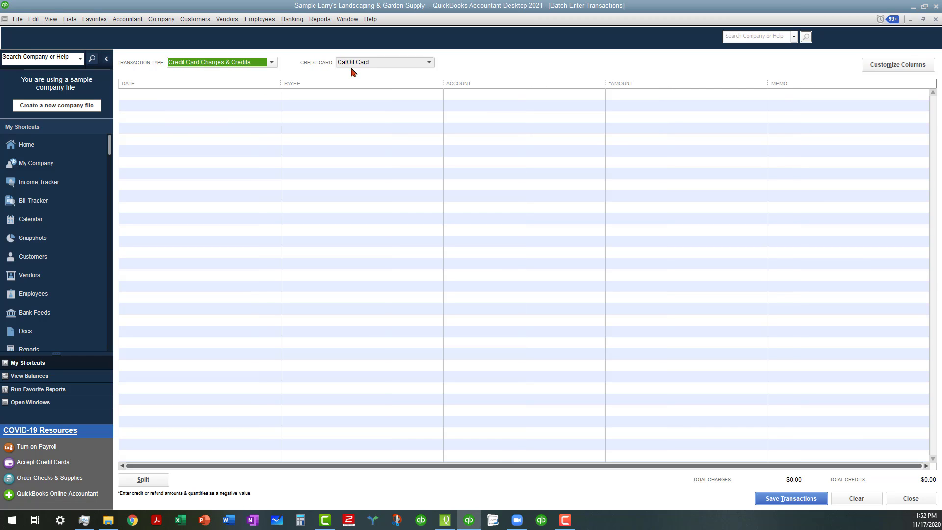
{"action": "mouse_move", "coordinate": [648, 85]}
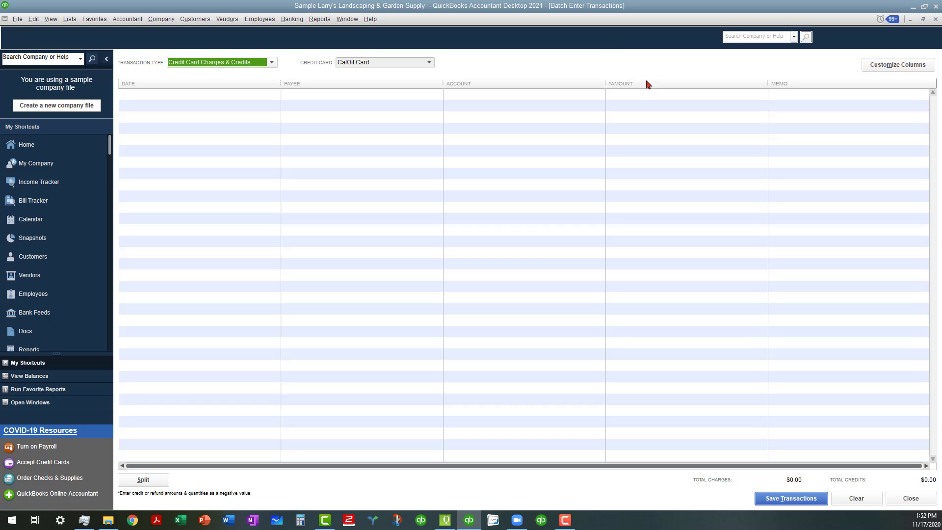
{"action": "mouse_move", "coordinate": [937, 23]}
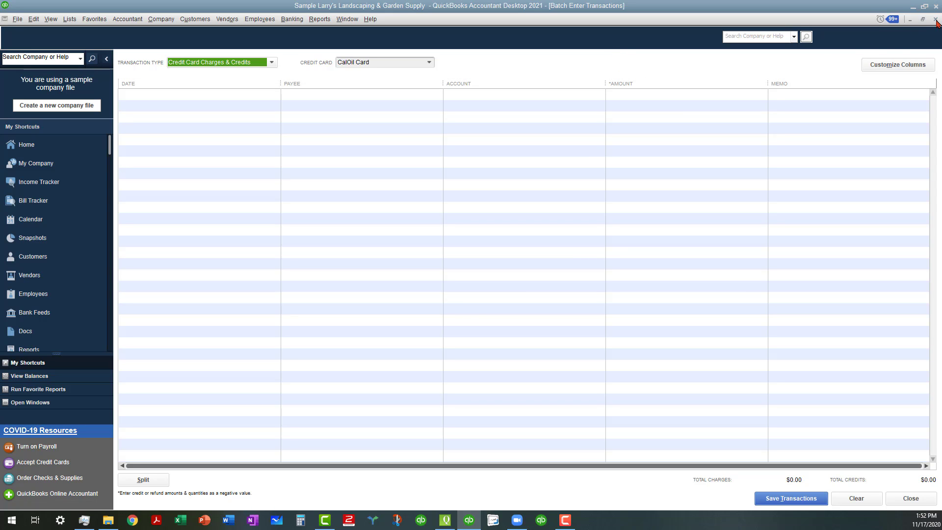